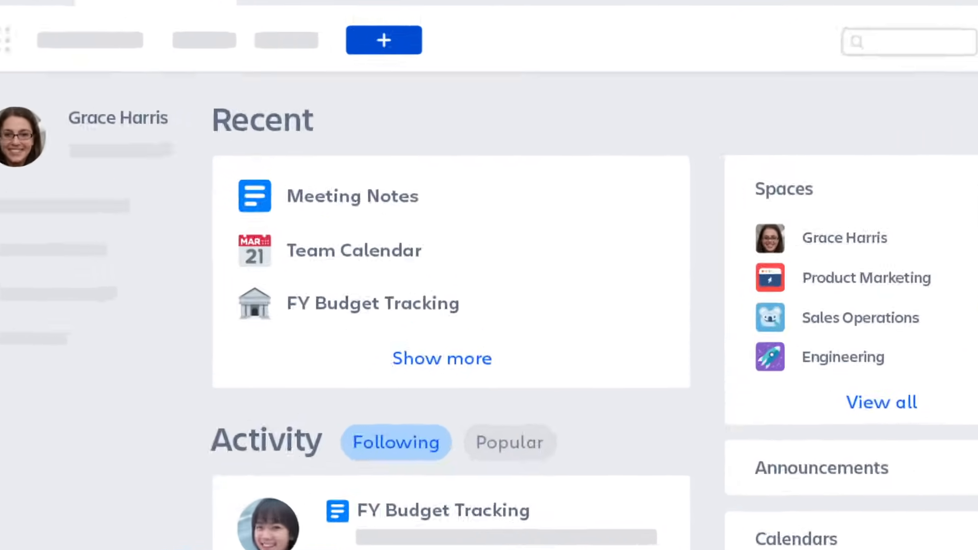
Step: Start editing the New Campaign Brainstorm page from the Product Marketing space
scroll(down, 3)
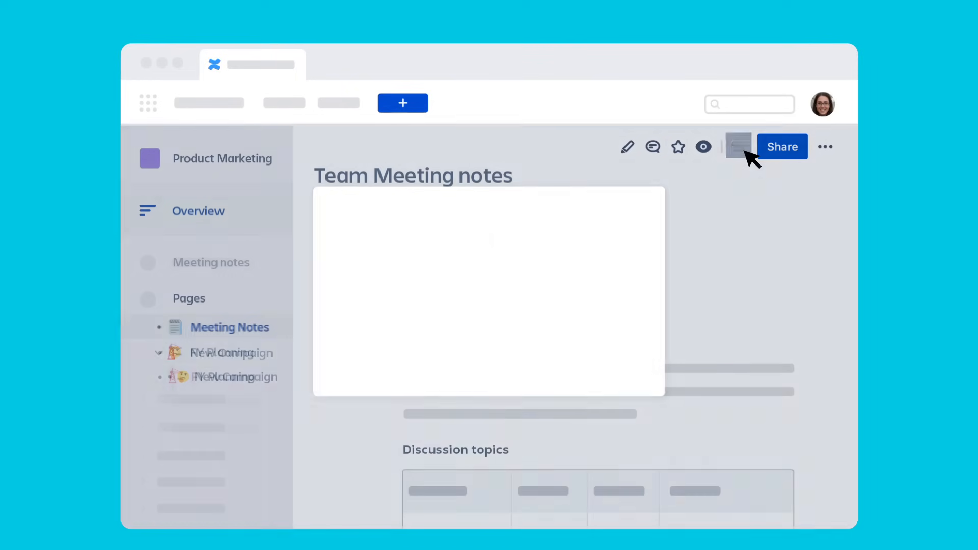
click(738, 147)
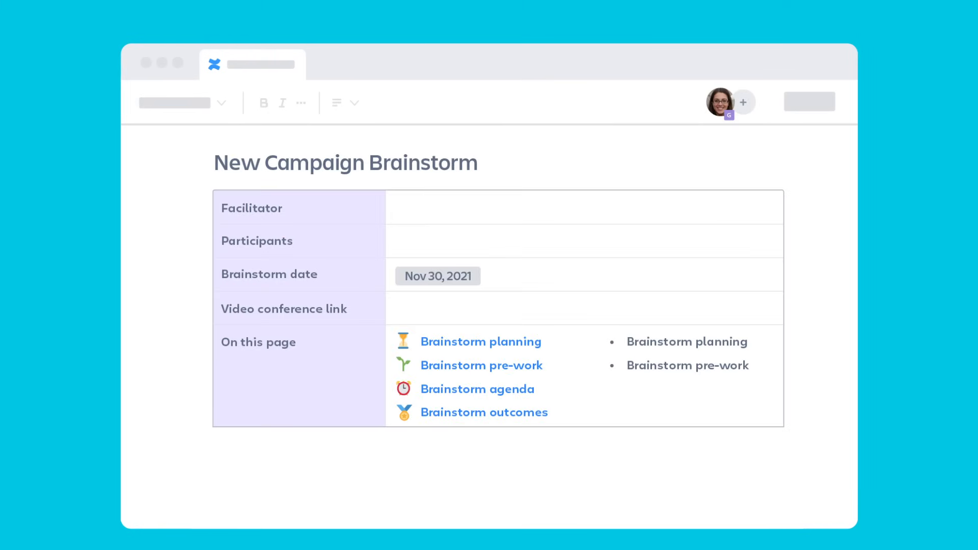
scroll(down, 3)
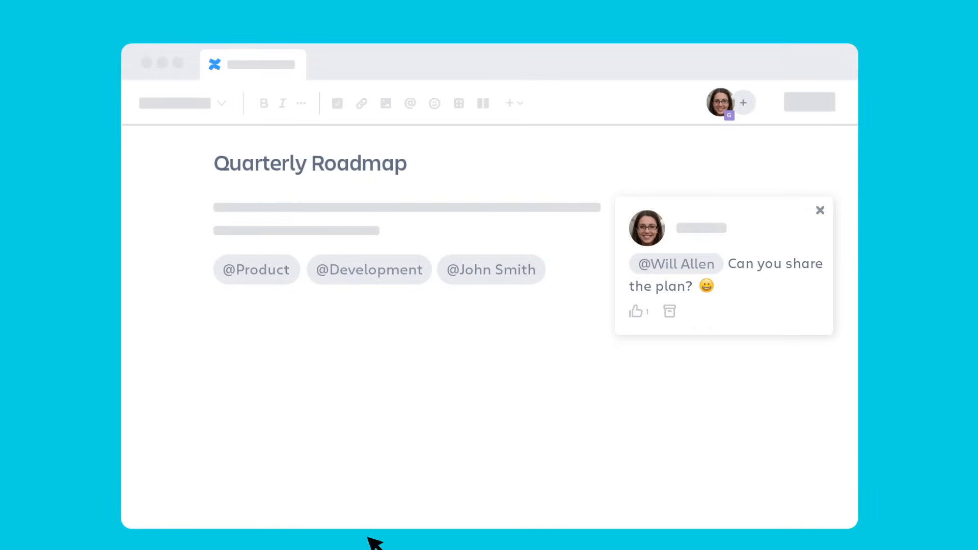
mouse_move(810, 102)
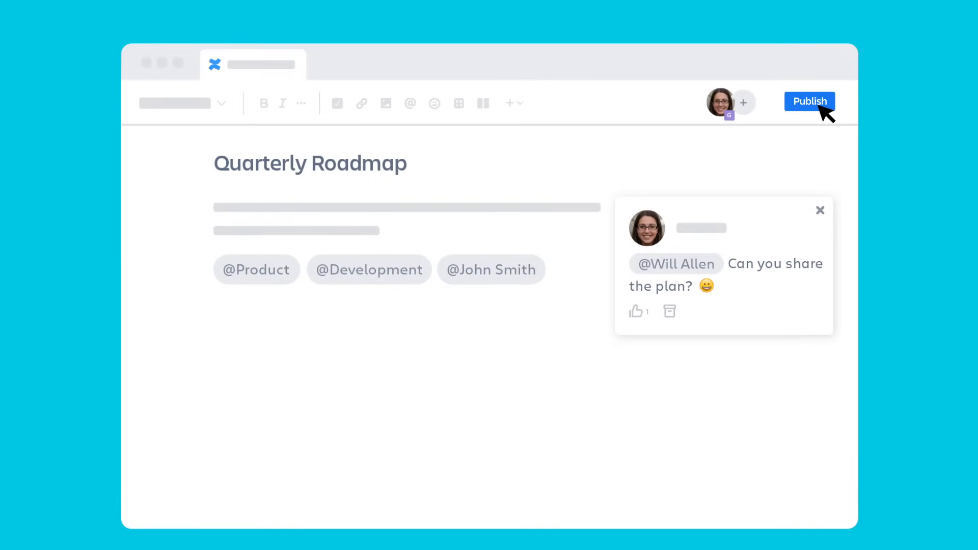
click(810, 101)
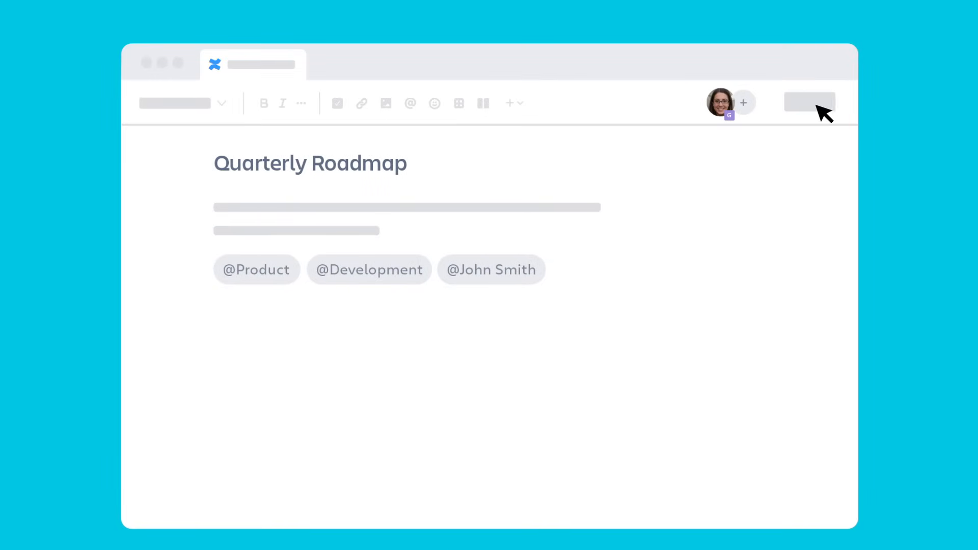
click(511, 102)
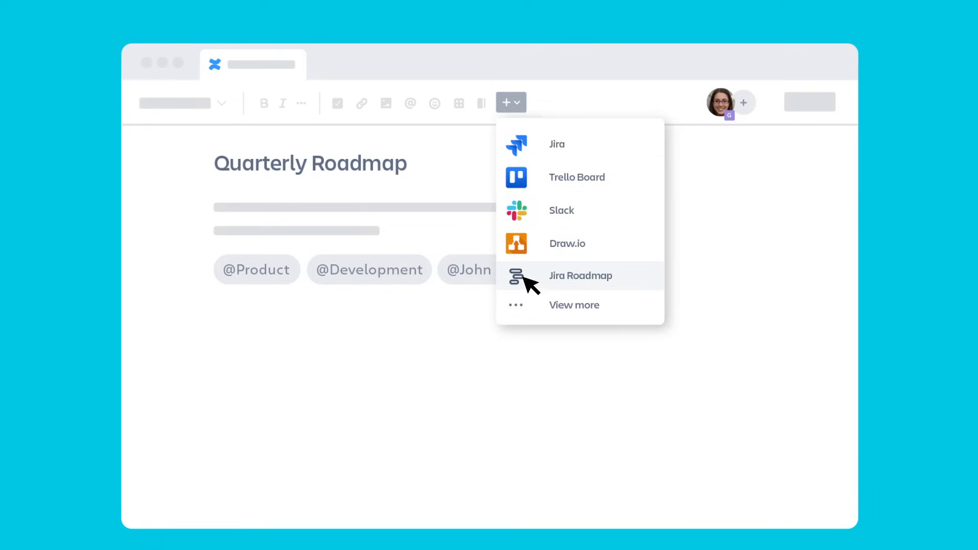
Step: Embed a Jira Roadmap timeline in the Quarterly Roadmap page and review it
click(579, 277)
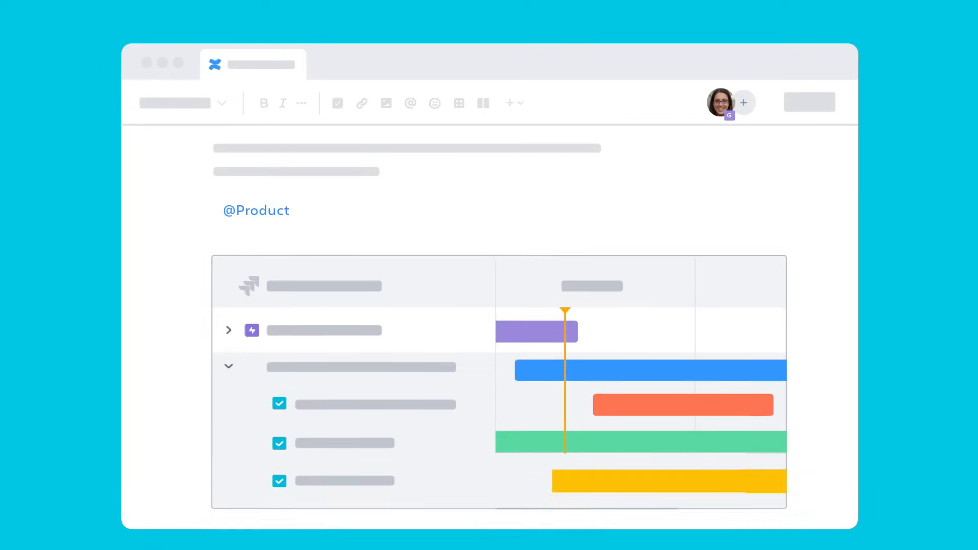
scroll(down, 3)
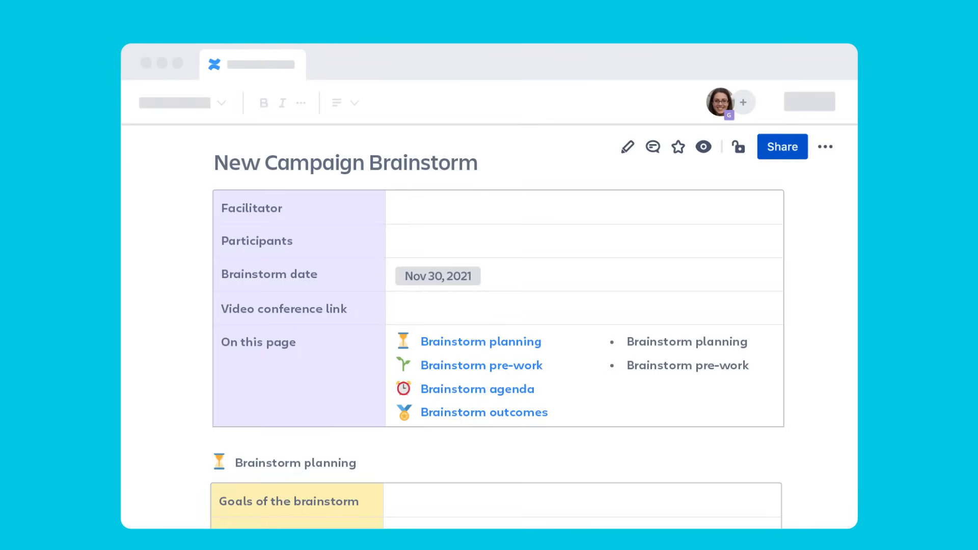
Step: Watch the New Campaign Brainstorm page, then reach its comment from the Gmail notification
click(702, 147)
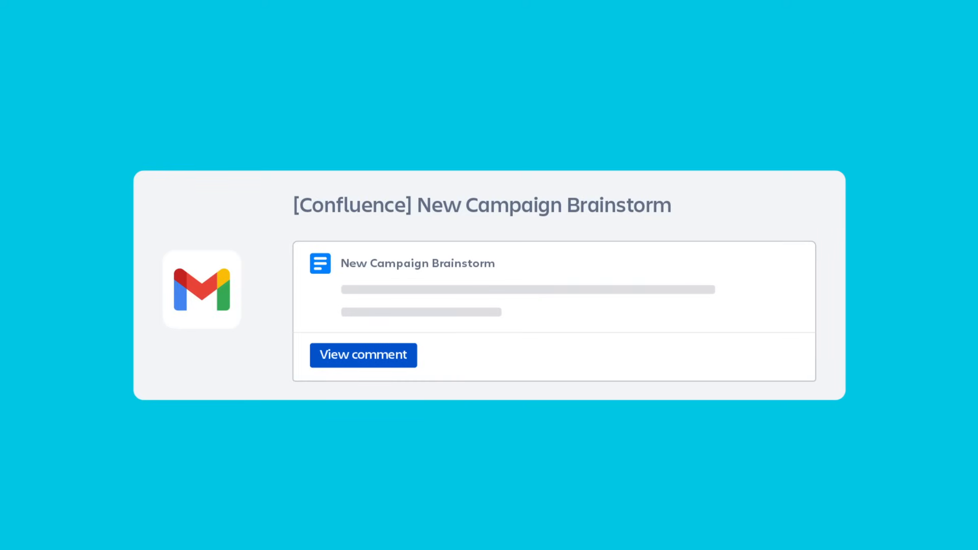
click(363, 355)
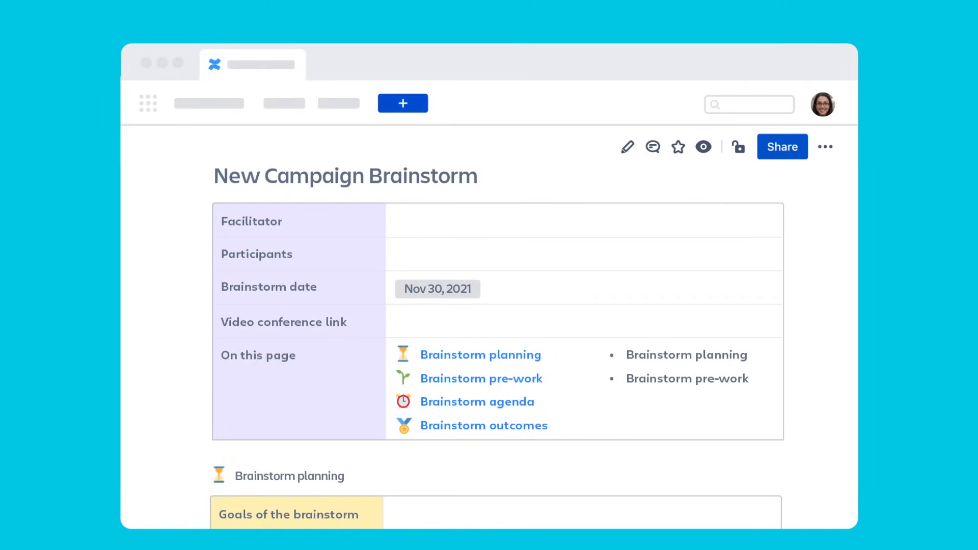
Step: Search the Confluence site for content matching 'plan'
text(plan)
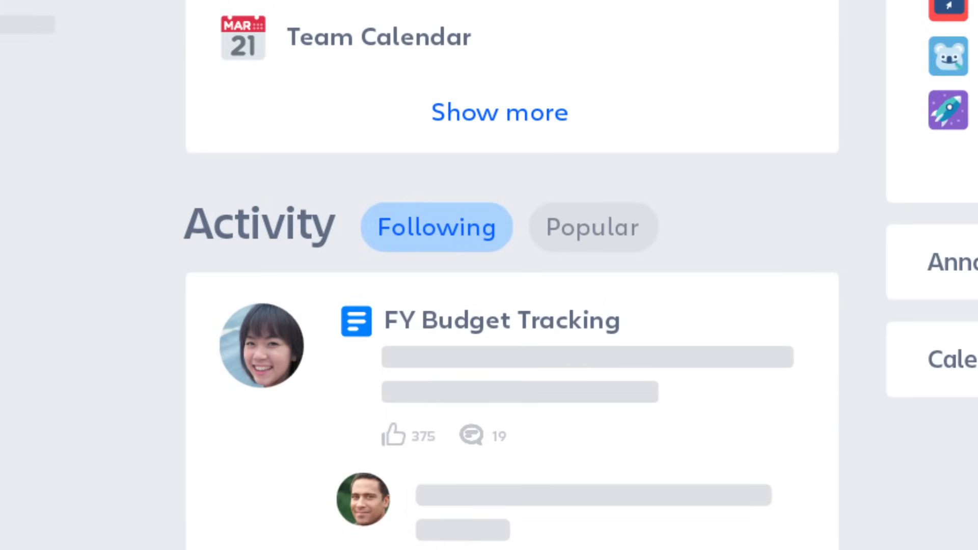
mouse_move(590, 277)
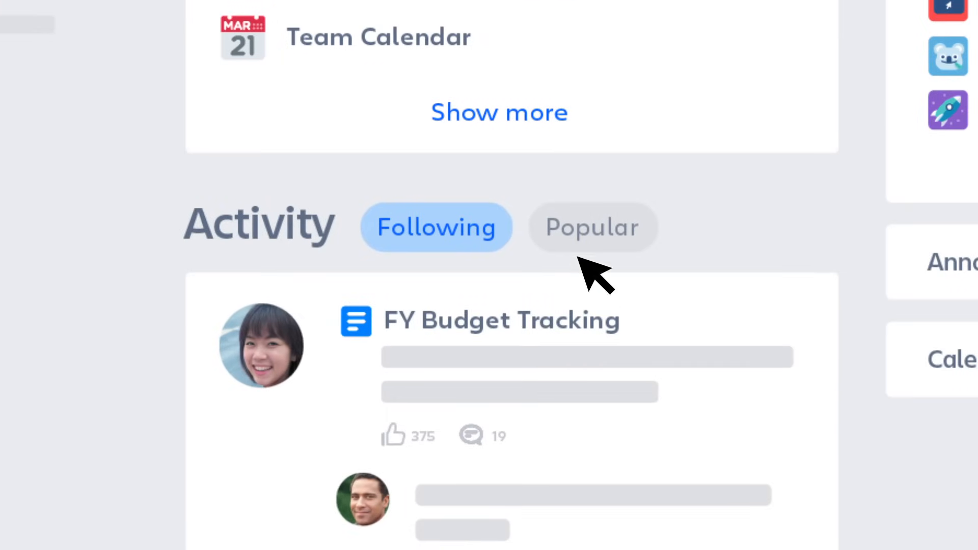
Step: Switch the home Activity feed to the Popular tab
click(593, 226)
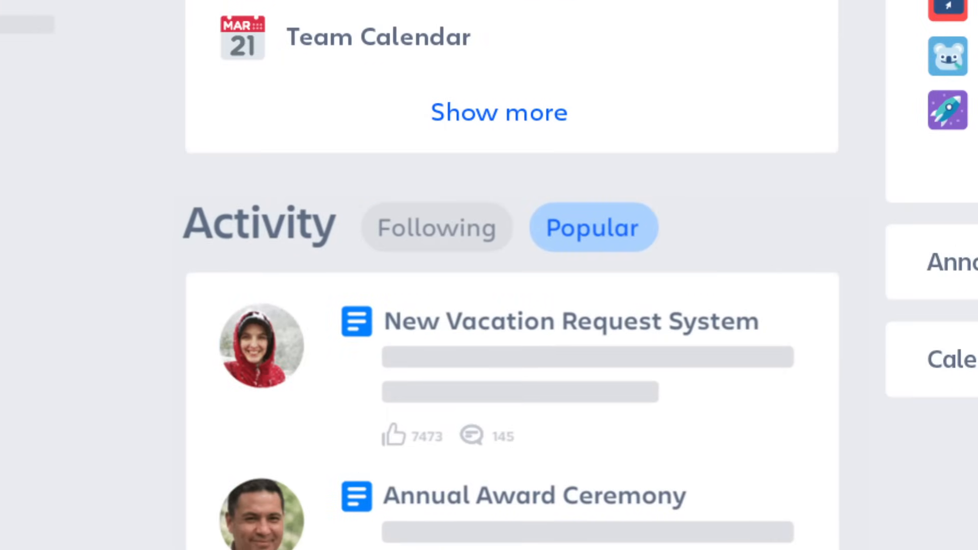